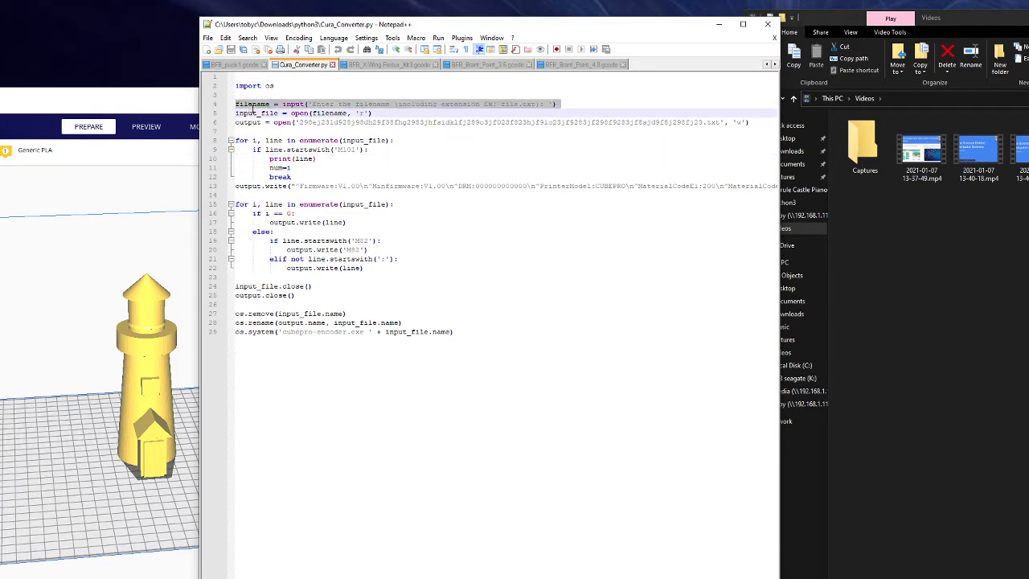
Highlight the final os.system cubepro-encoder call in Cura_Converter.py, then bring Cura 4.8 forward.
click(336, 122)
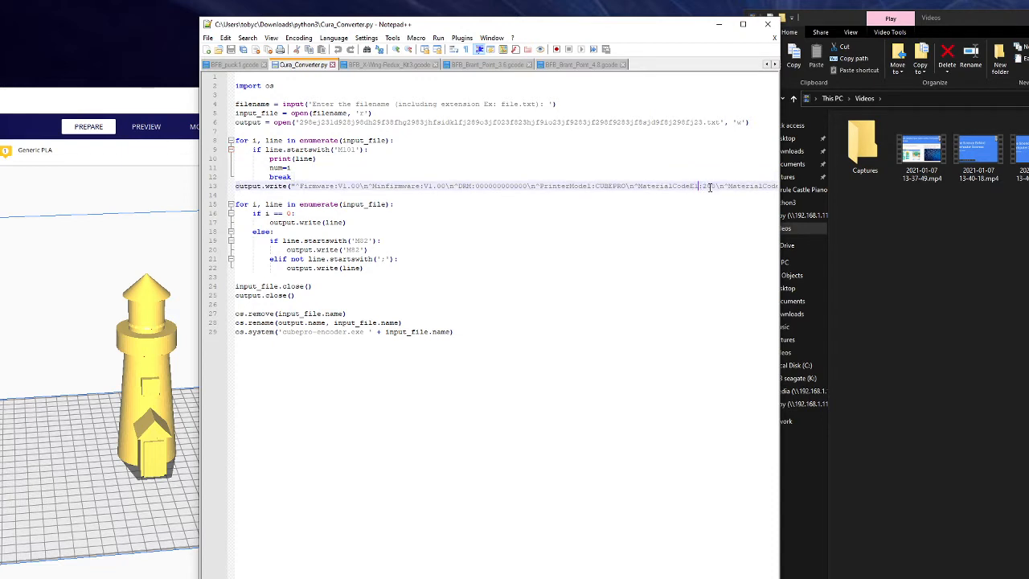
double_click(706, 186)
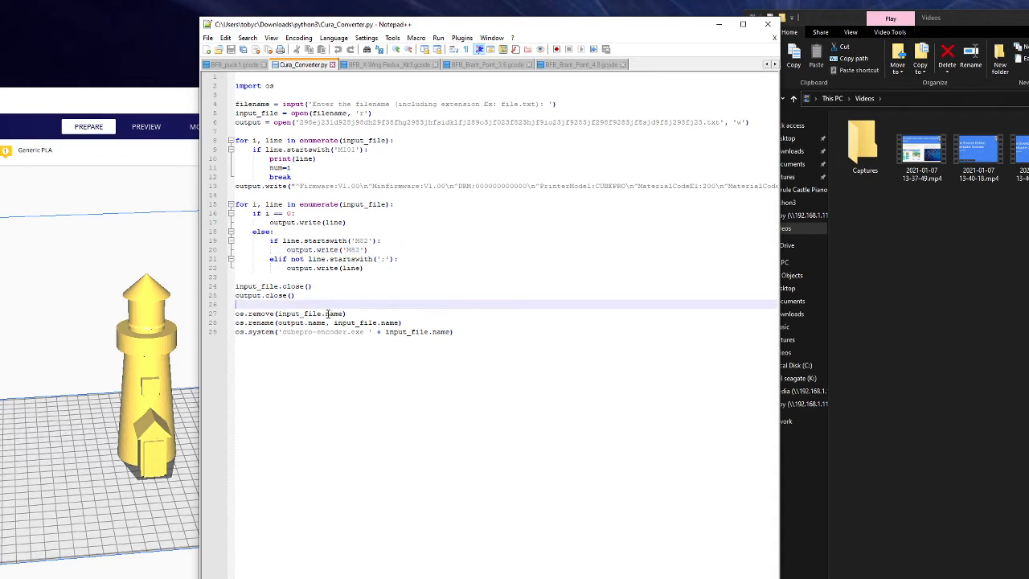
click(252, 331)
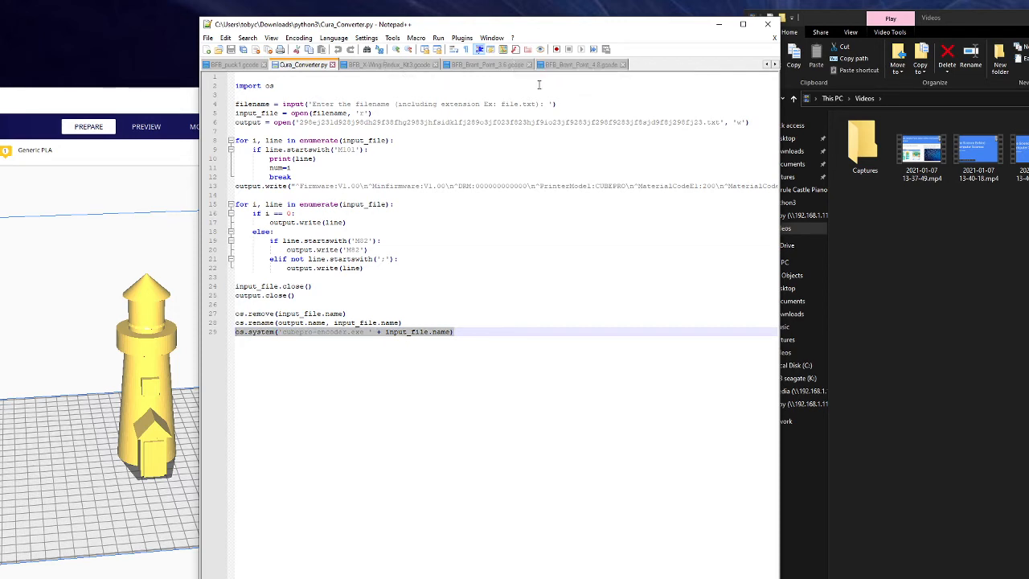
mouse_move(989, 208)
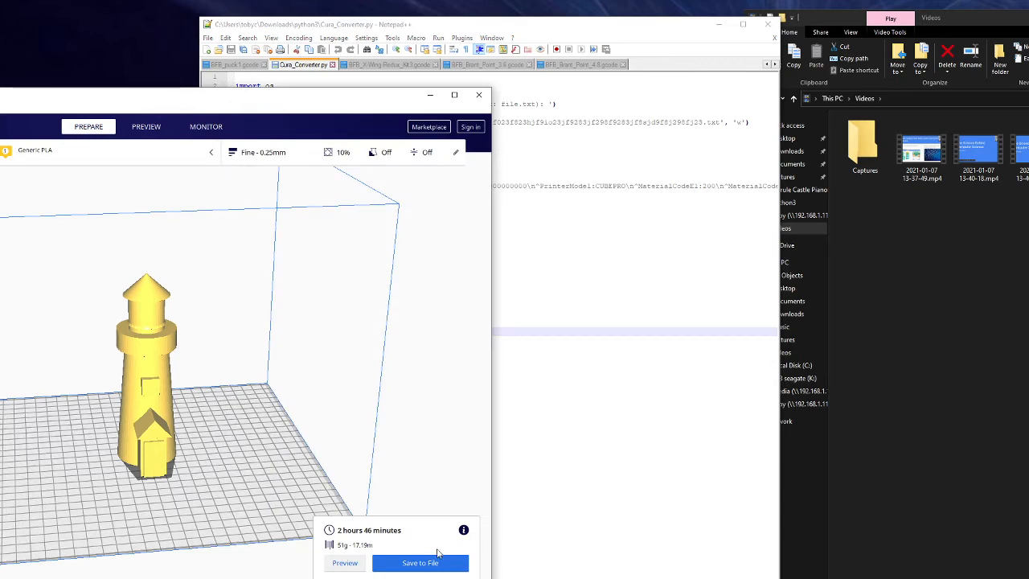
Save the lighthouse as BFB_Brant_Point_4.8.gcode, overwriting, and as BFB_Brant_Point_3.6.gcode.
click(419, 563)
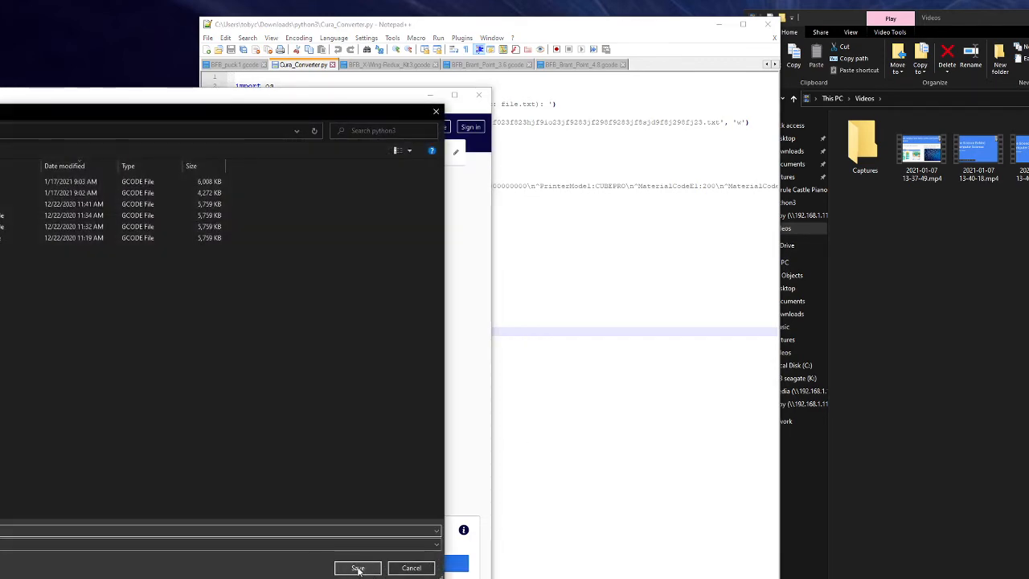
click(357, 567)
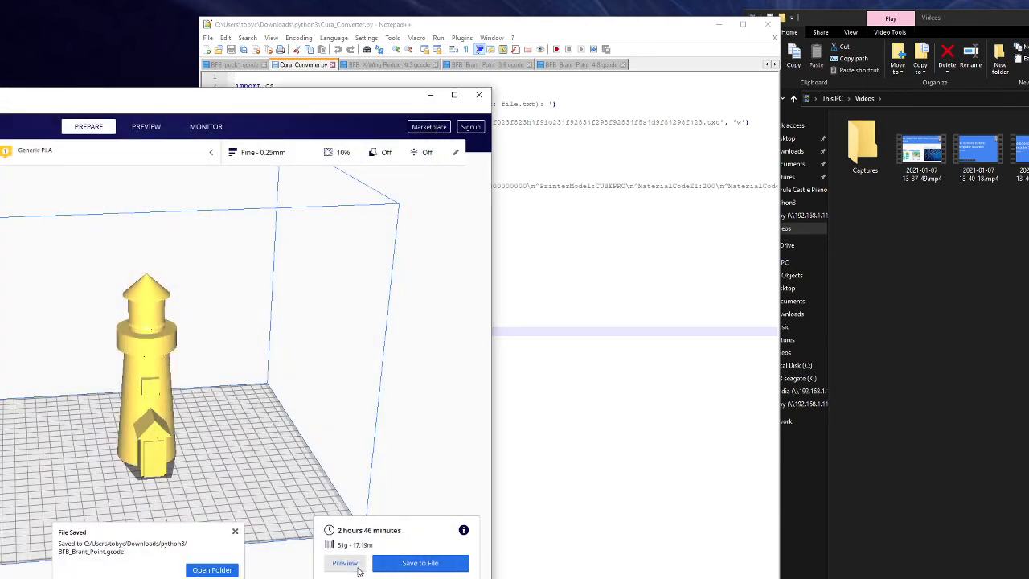
click(419, 563)
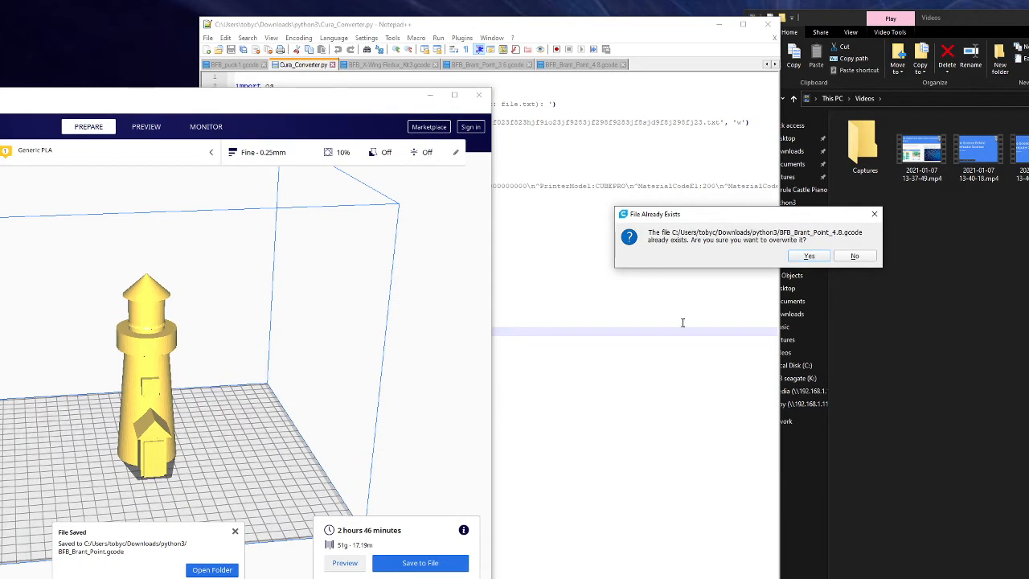
click(809, 256)
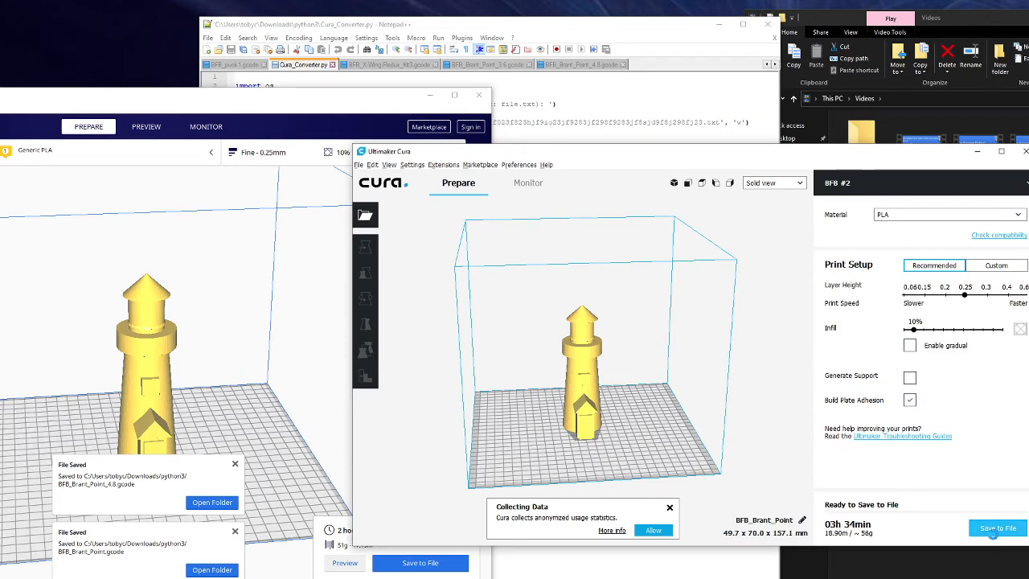
click(998, 528)
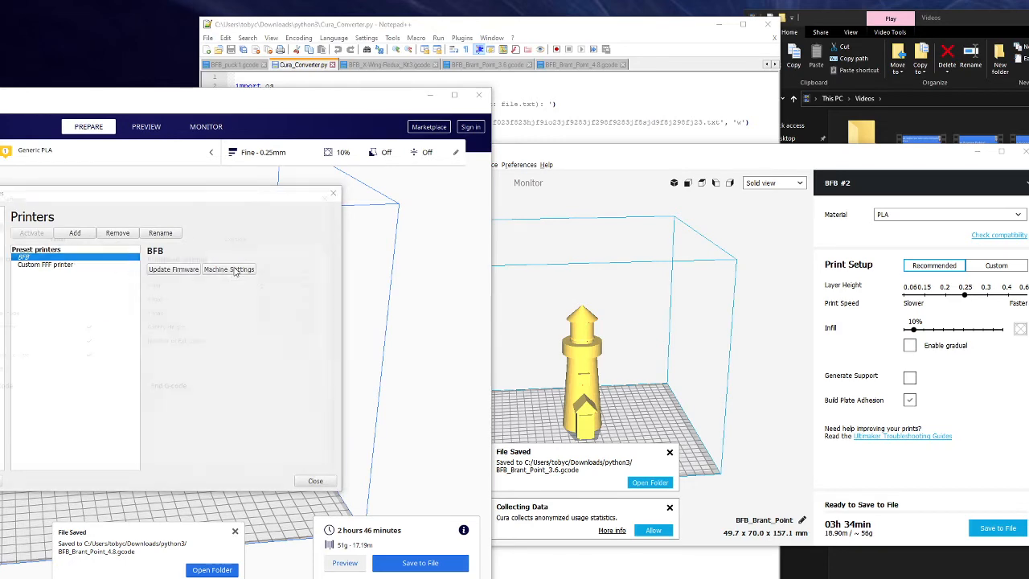
Review the BFB printer's Printer and Extruder 1 machine settings, then close the dialog.
click(229, 270)
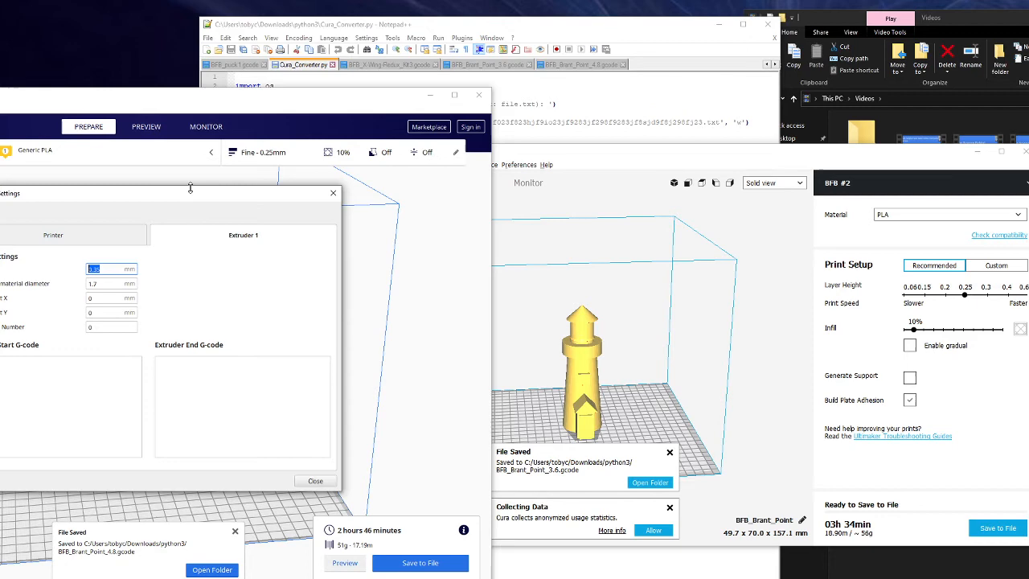
click(53, 235)
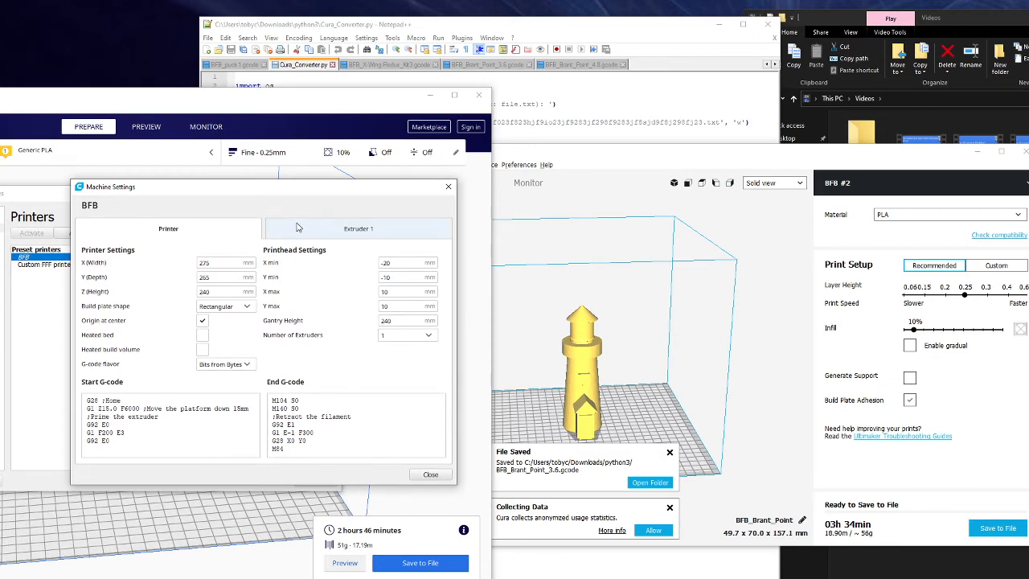
click(358, 228)
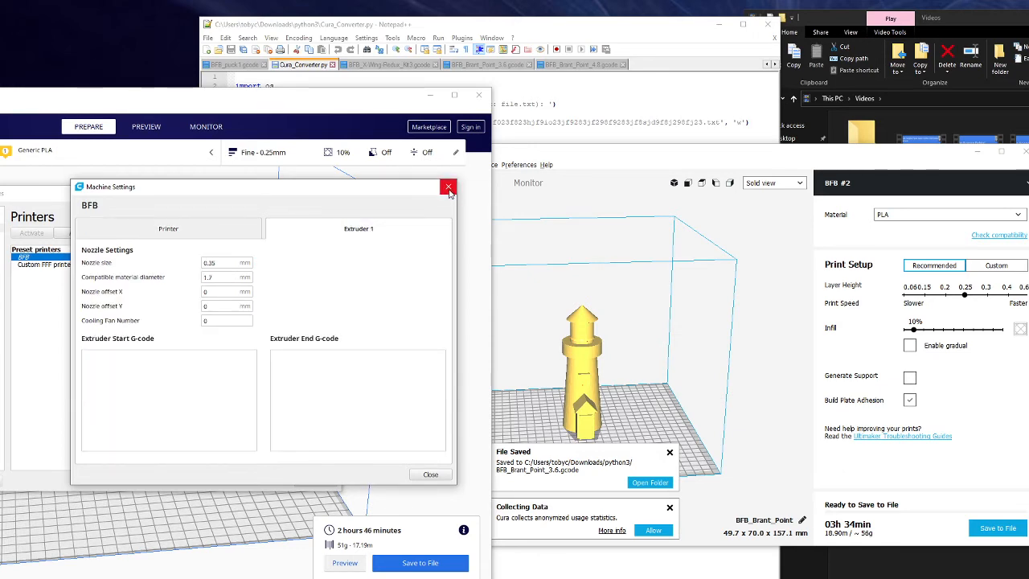
click(449, 186)
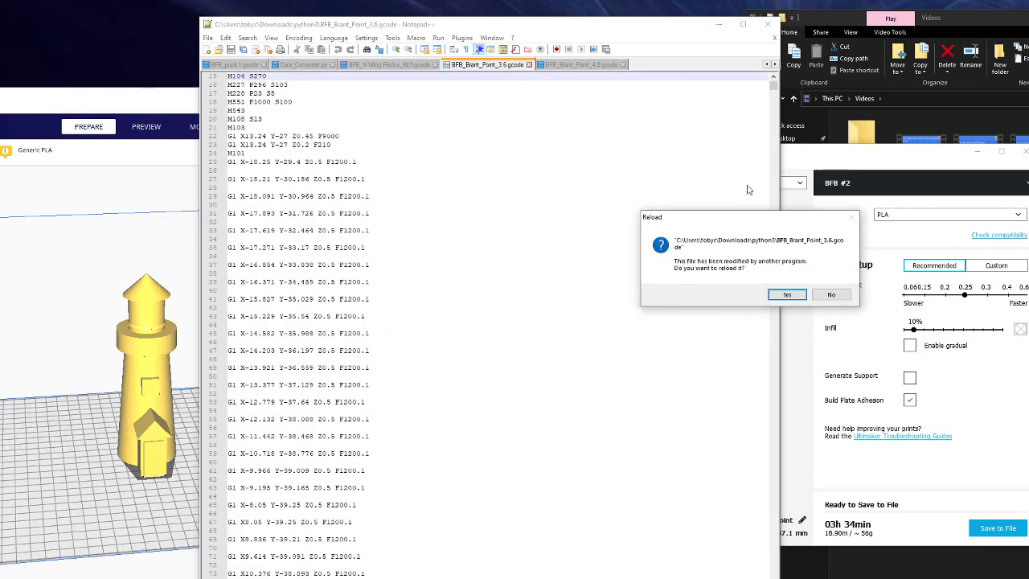
Reload both changed 3.6 and 4.8 G-code files and compare their ;FLAVOR:BFB headers.
click(580, 64)
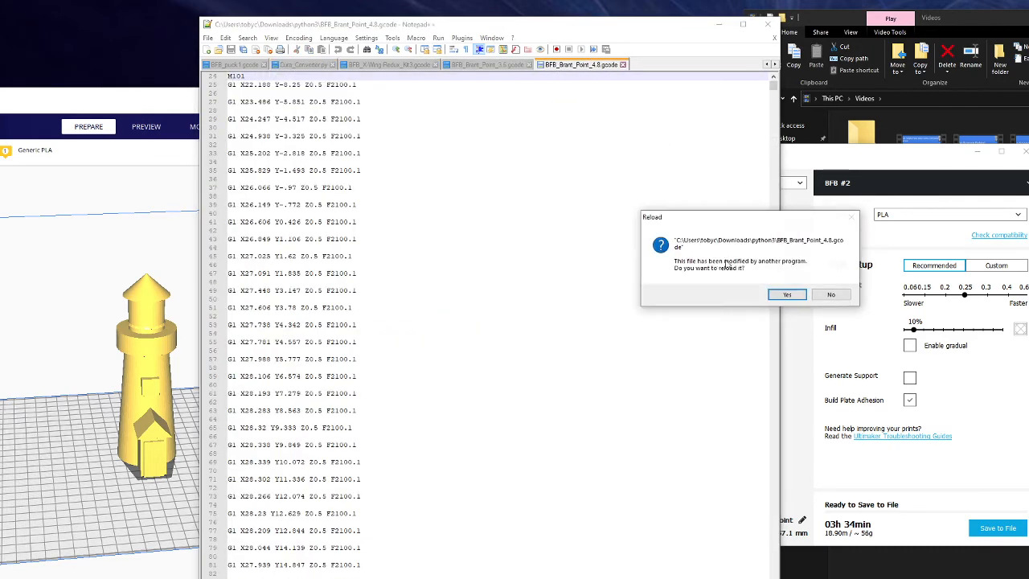
click(786, 293)
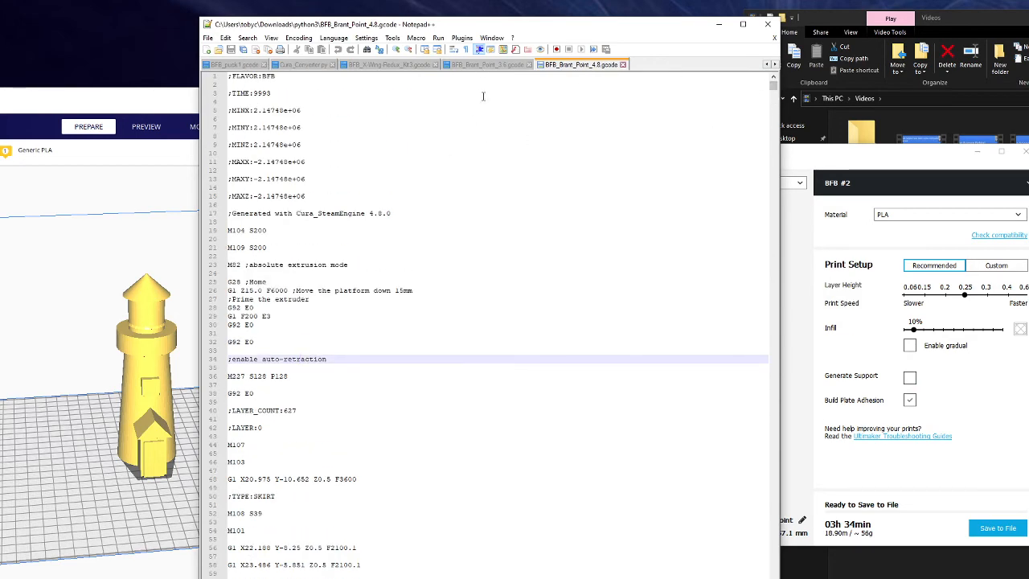
click(482, 65)
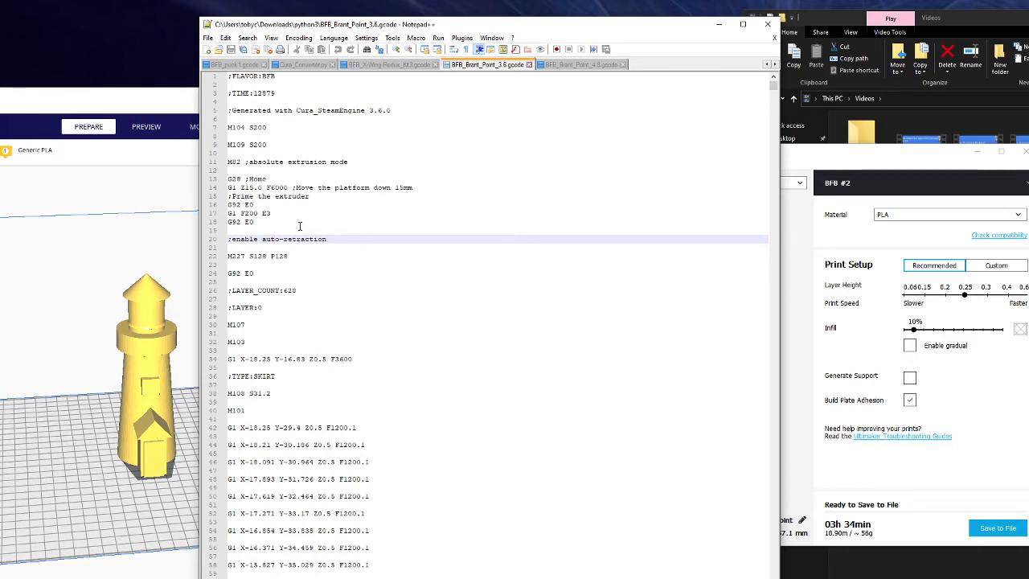
click(580, 64)
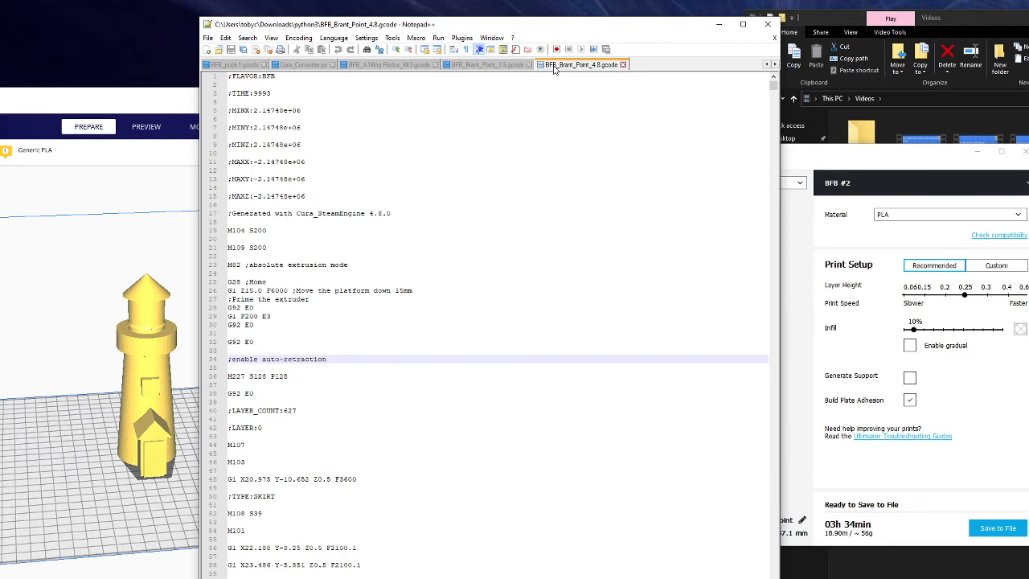
right_click(579, 65)
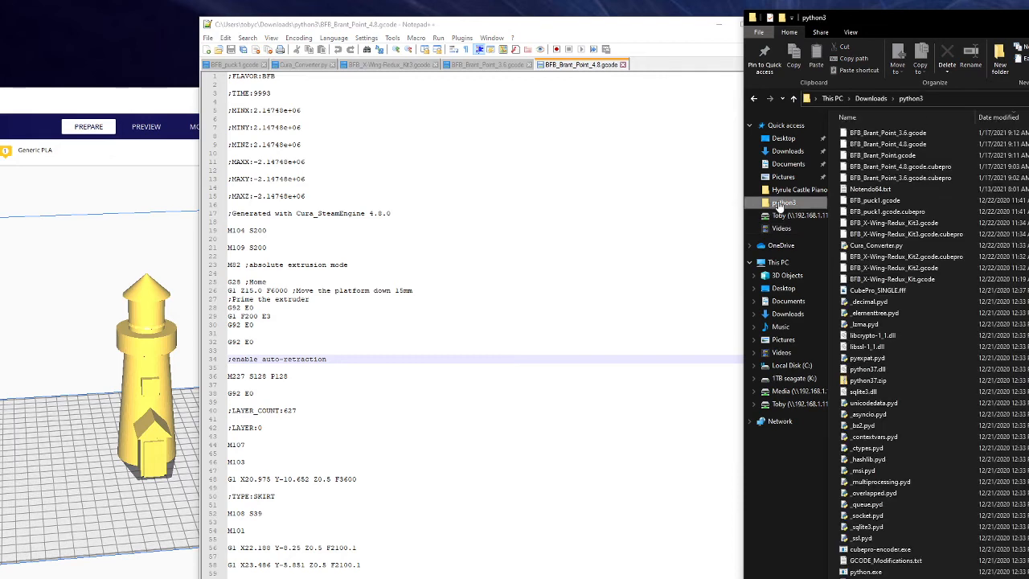
Launch Cura_Converter.py from the python3 folder.
click(876, 245)
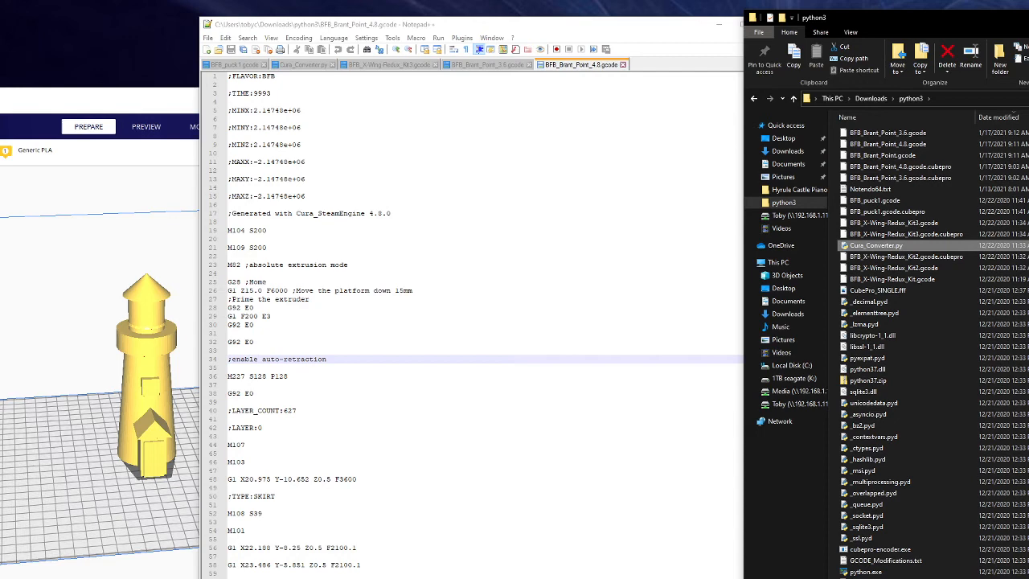
mouse_move(911, 152)
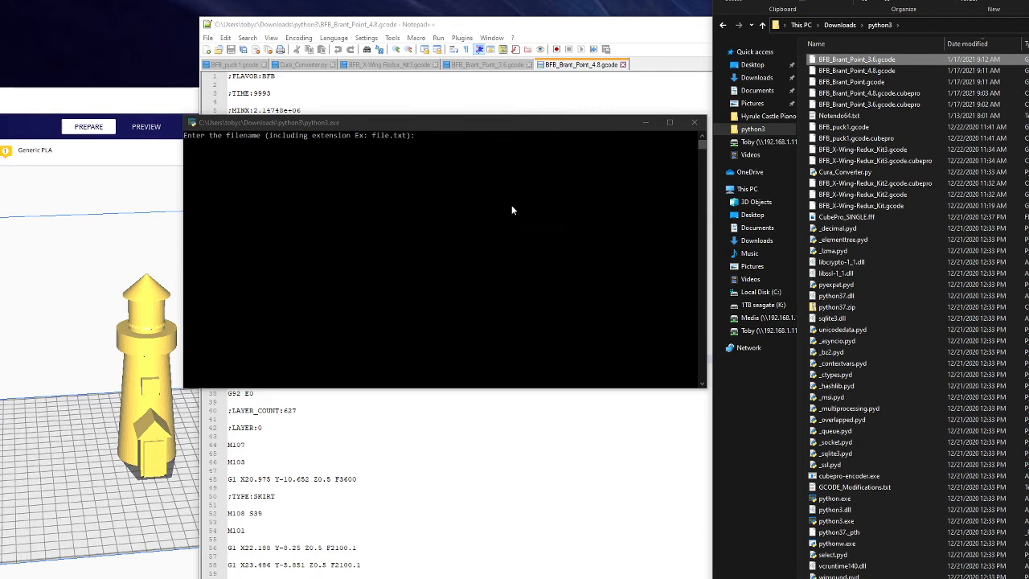
Convert C:\Users\tobyc\Downloads\python3\BFB_Brant_Point_3.6.gcode and view the resulting .cubepro output.
text(C:\Users\tobyc\Downloads\python3\BFB_Brant_Point_3.6.gcode)
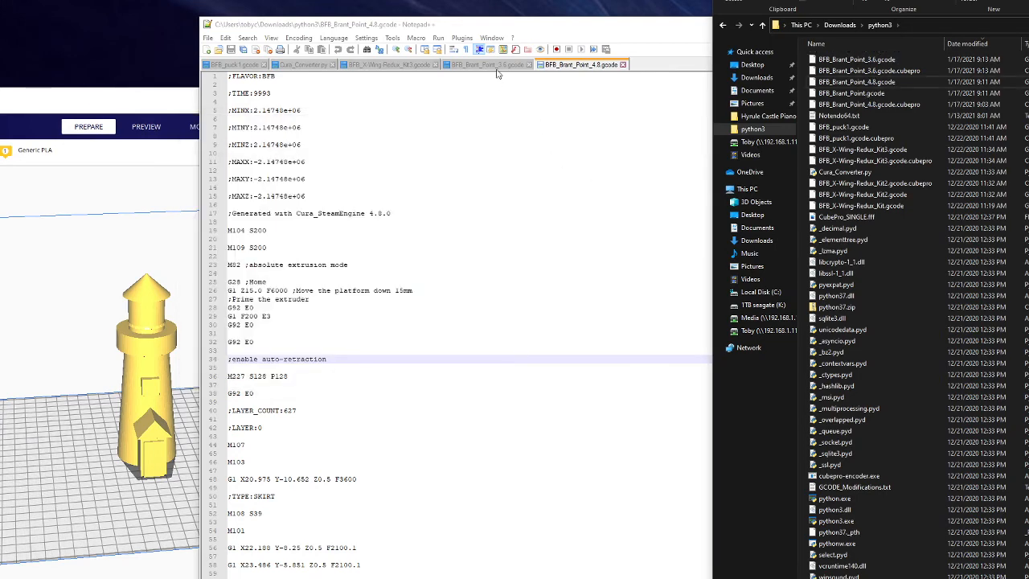
click(486, 64)
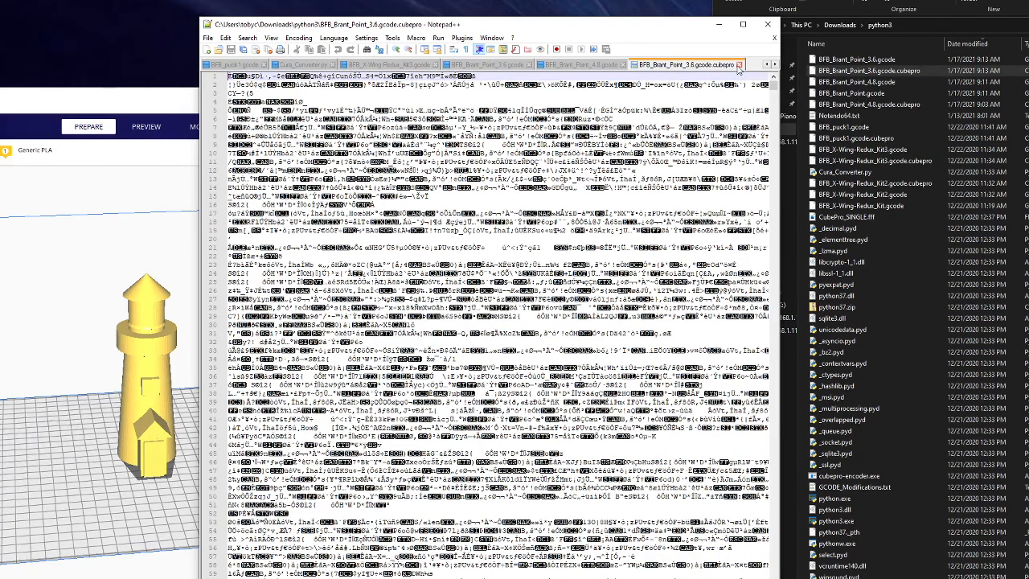
Bring up and dismiss the editor context menu in the rewritten BFB_Brant_Point_3.6.gcode.
right_click(644, 299)
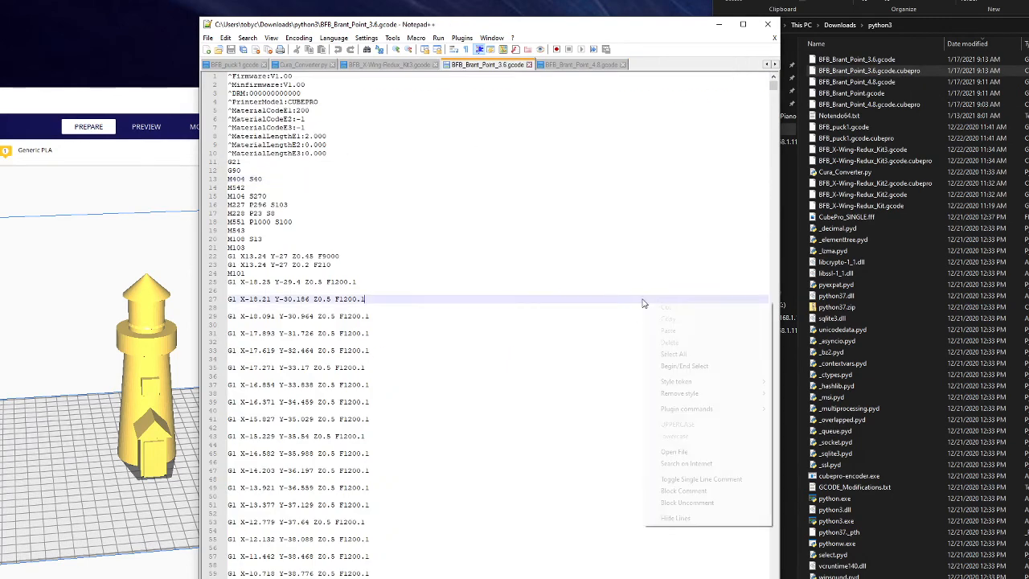
click(380, 205)
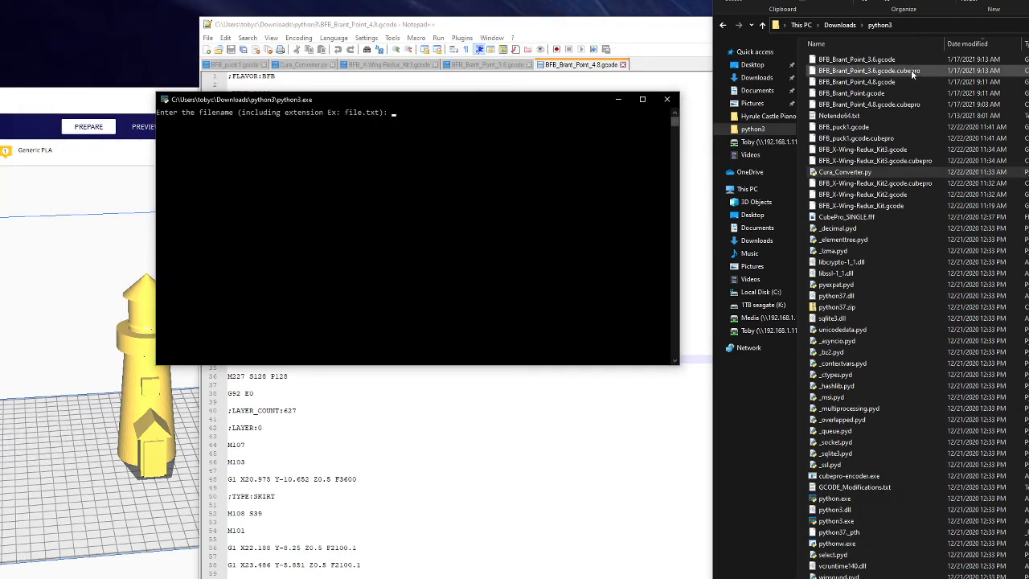
Convert C:\Users\tobyc\Downloads\python3\BFB_Brant_Point_4.8.gcode and reload the changed file in Notepad++.
text(C:\Users\tobyc\Downloads\python3\BFB_Brant_Point_4.8.gcode)
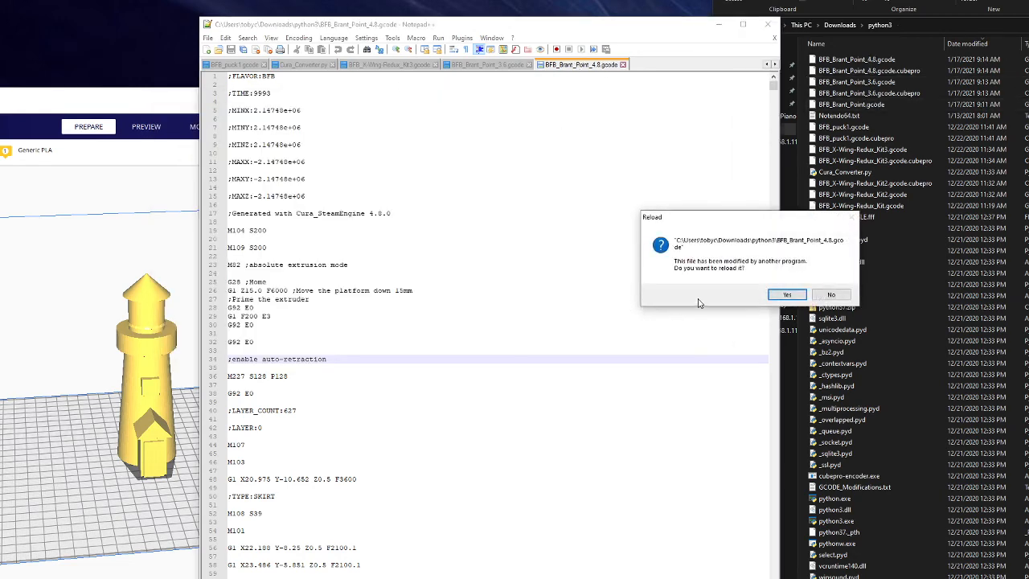
click(786, 295)
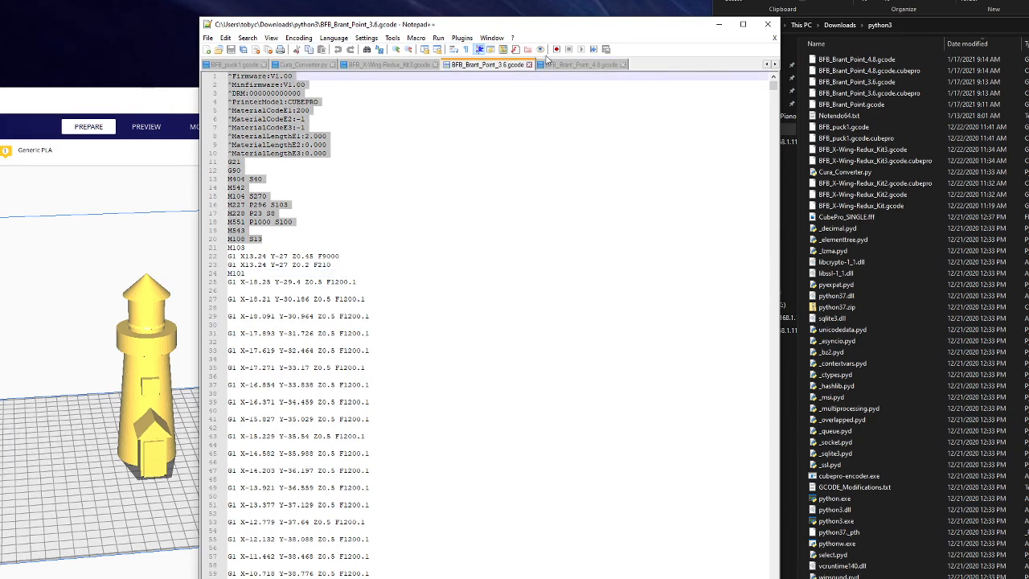
Inspect the converted BFB_Brant_Point_4.8.gcode and start a text search with Ctrl+F.
click(579, 64)
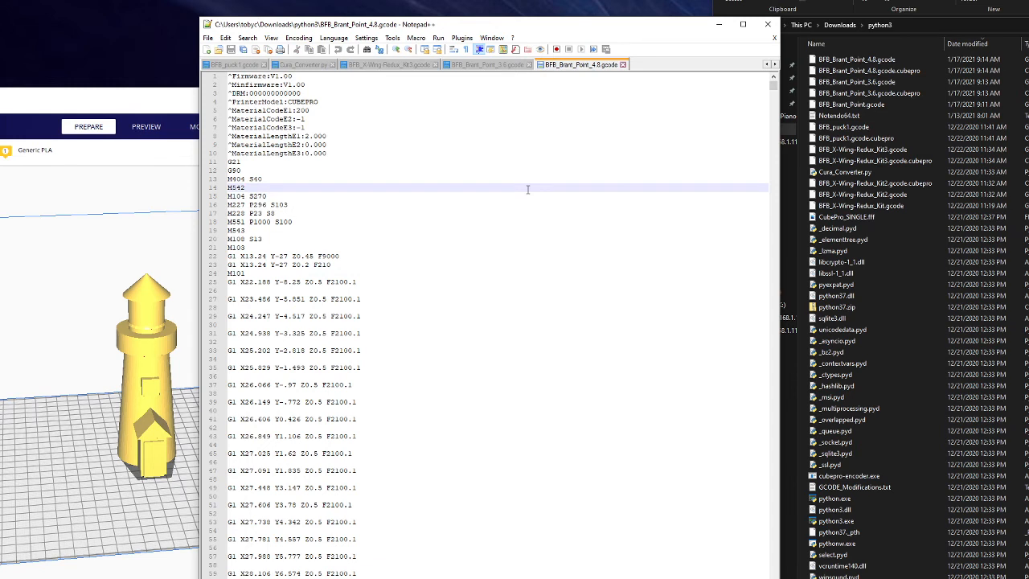
key(ctrl+f)
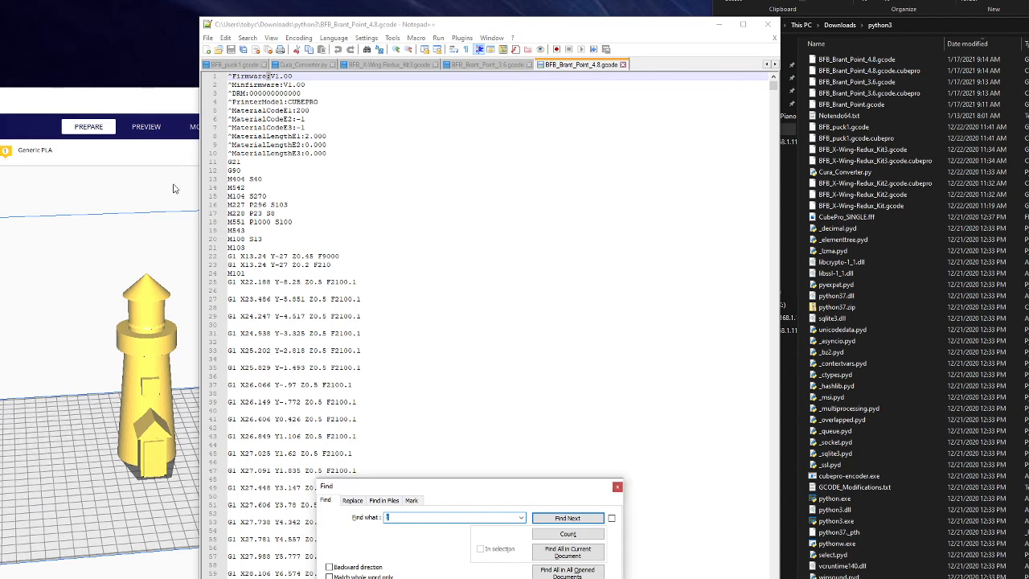
mouse_move(627, 485)
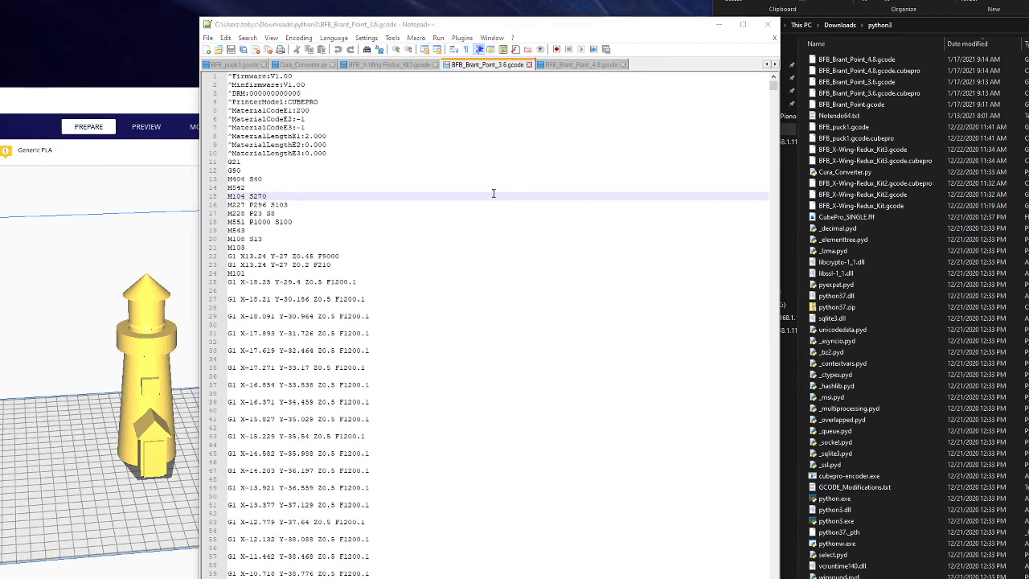
key(Ctrl+f)
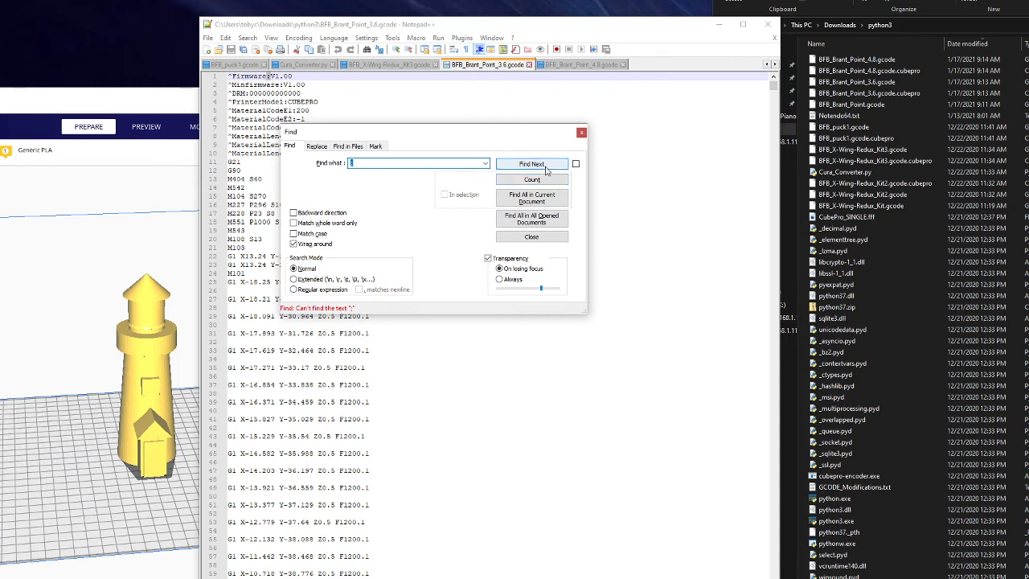
click(581, 133)
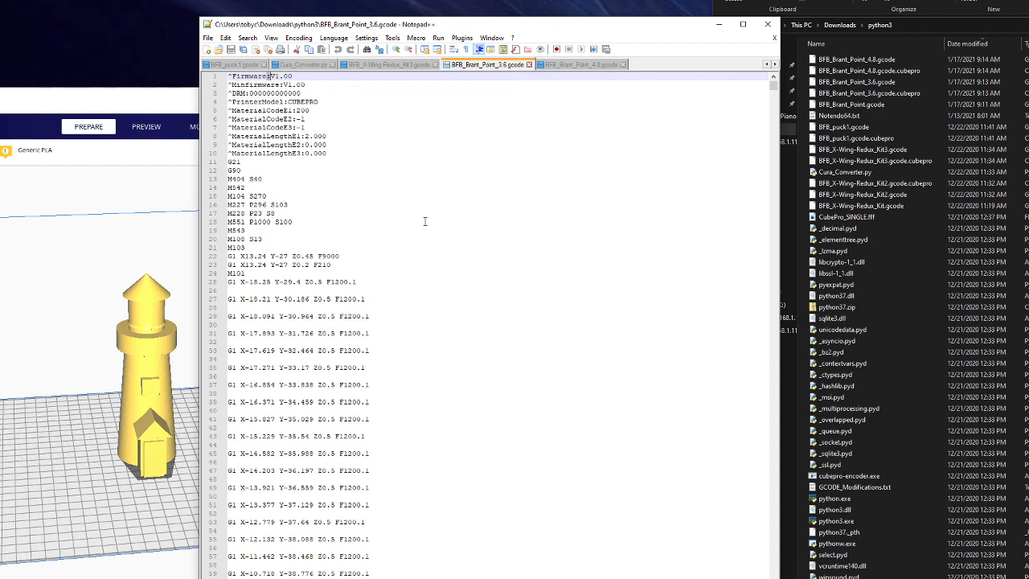
mouse_move(394, 163)
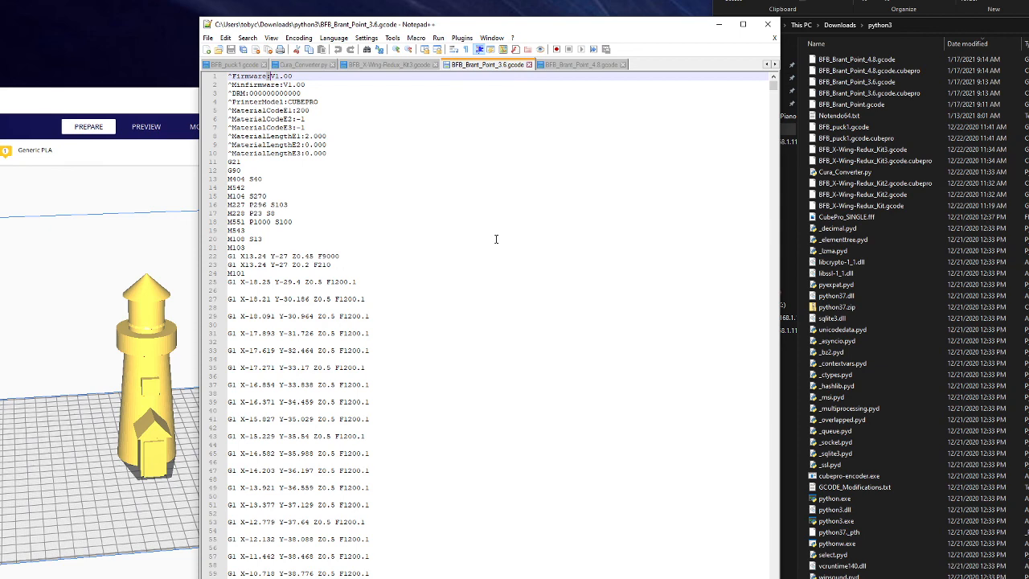
click(304, 65)
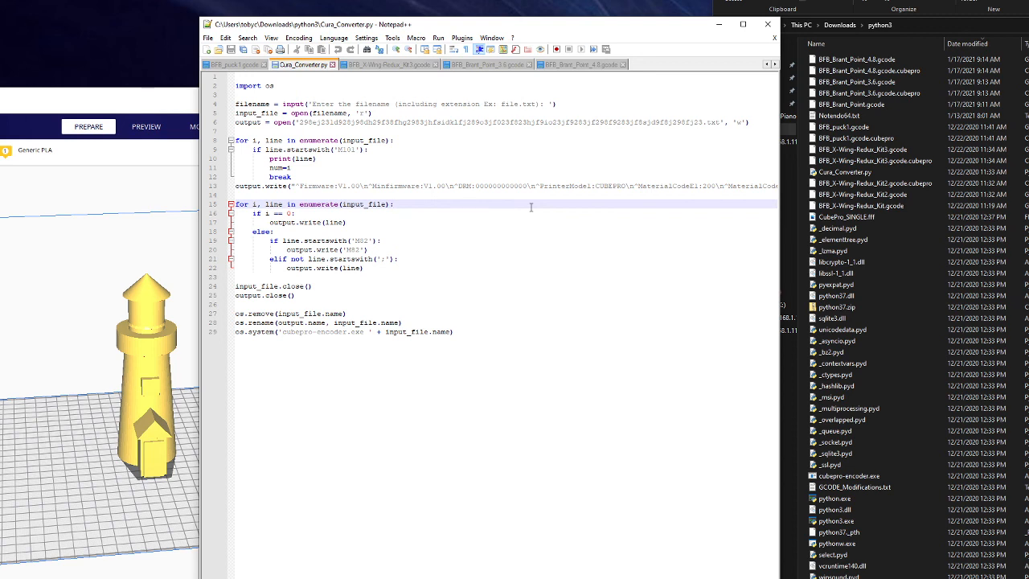
mouse_move(529, 563)
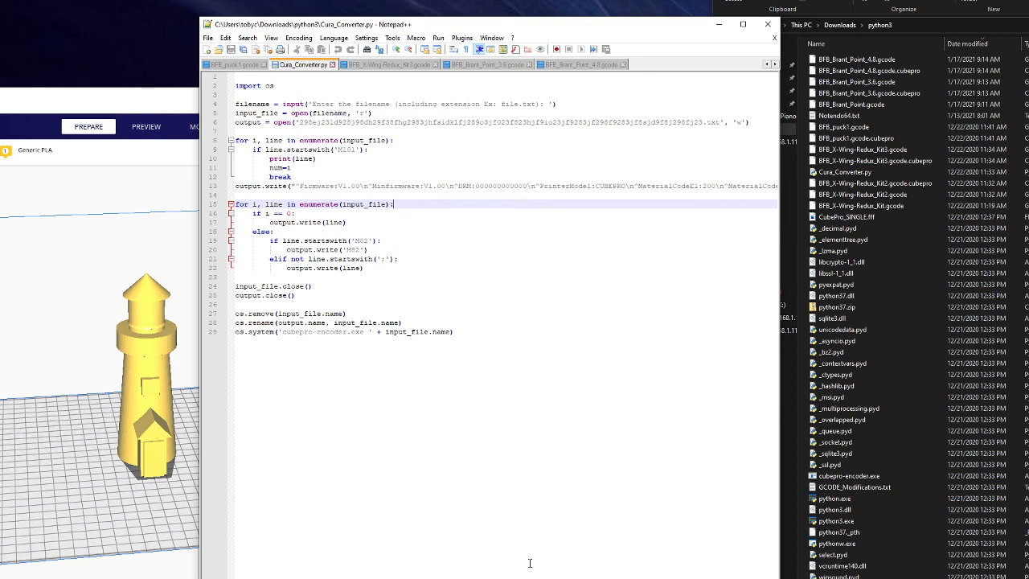